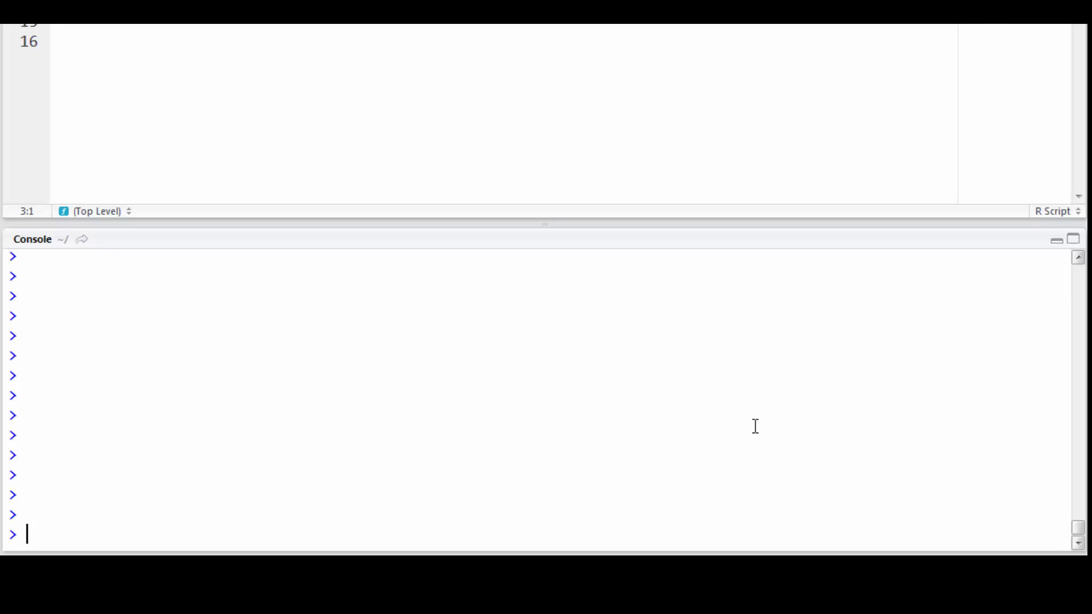
- Run data(mtcars) and head(mtcars) to print the first six car rows, then start a help query
text(data(mtcars)
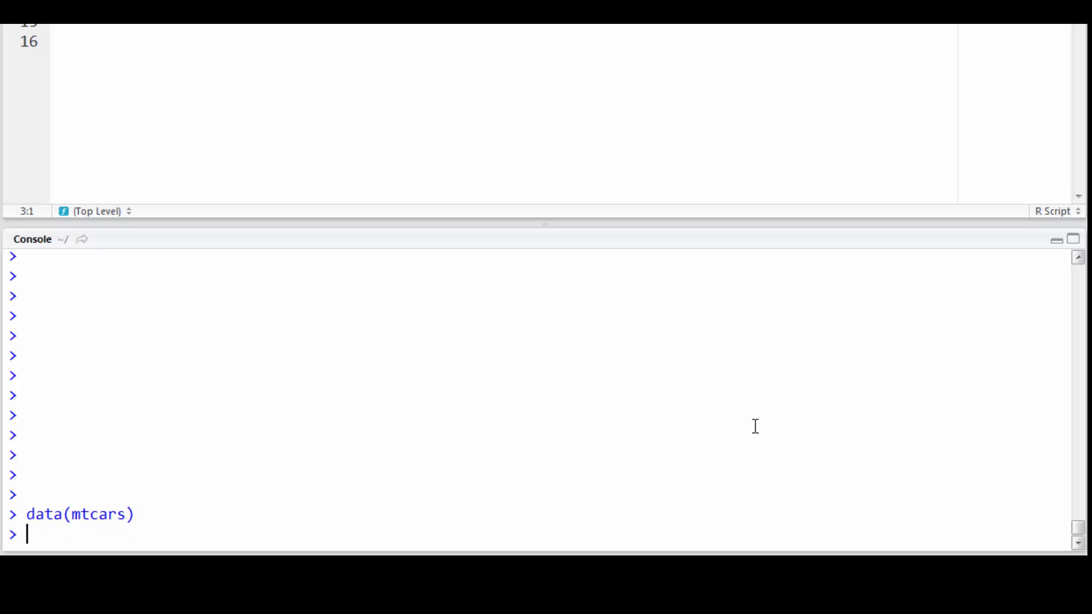
text(head)
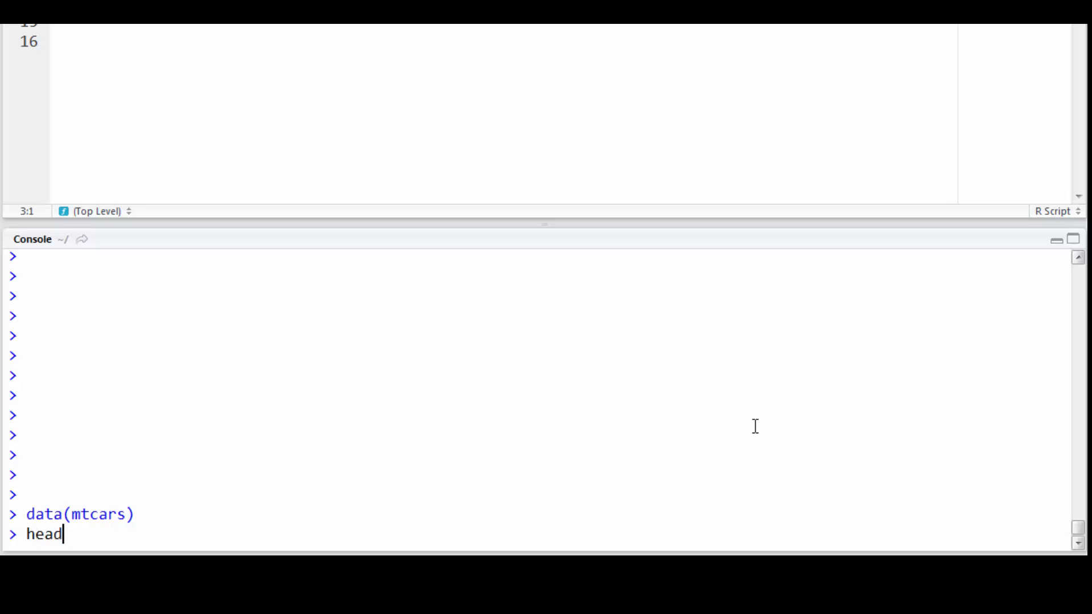
text((mtcars)
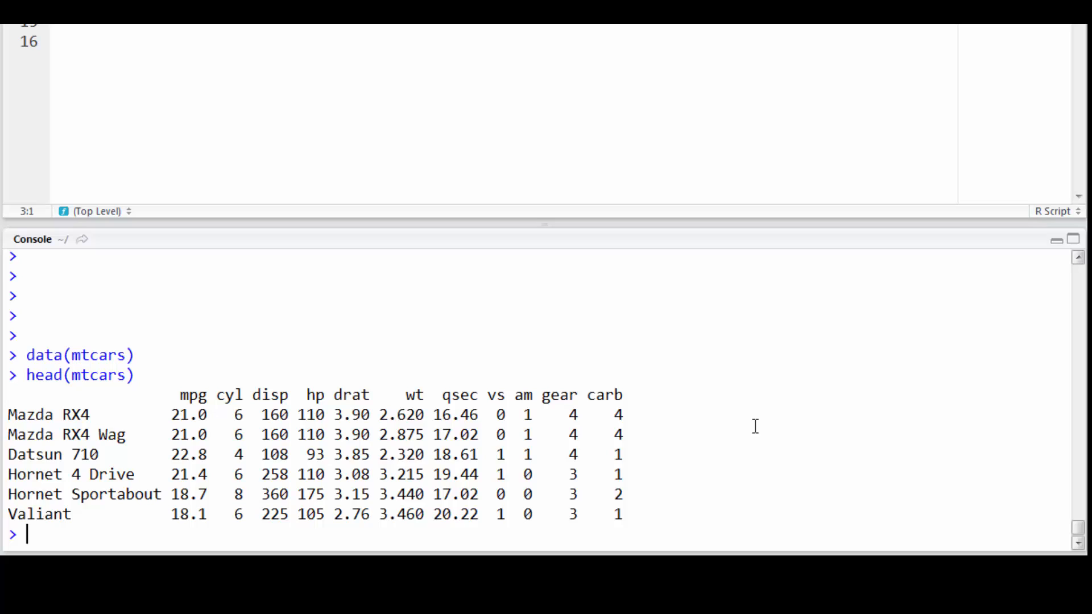
text(?)
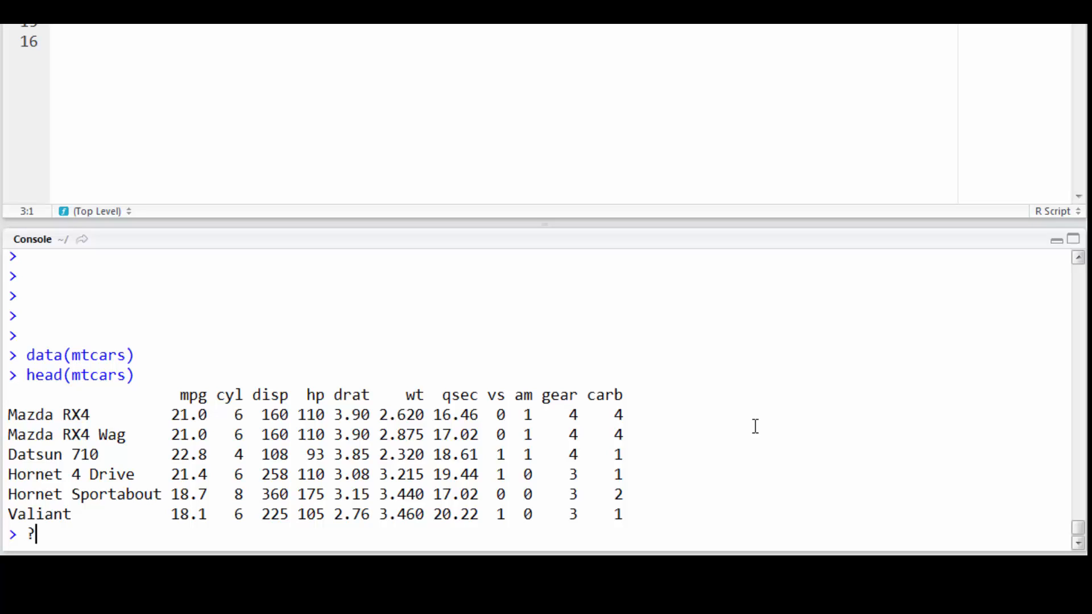
- Finish the ?mtcars help query and clear the console to empty prompts
text(mt)
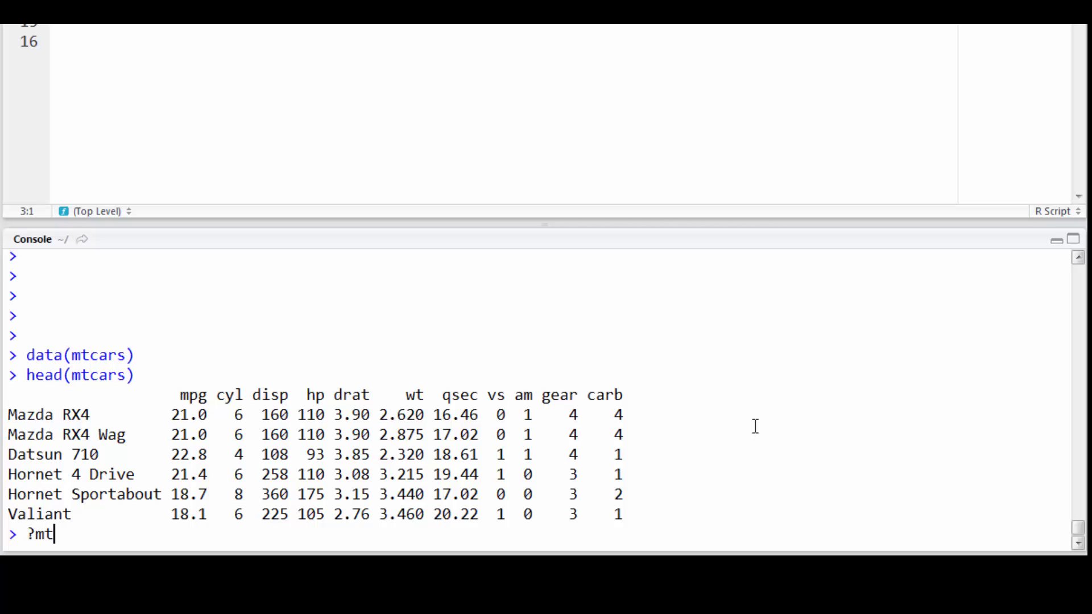
text(cars)
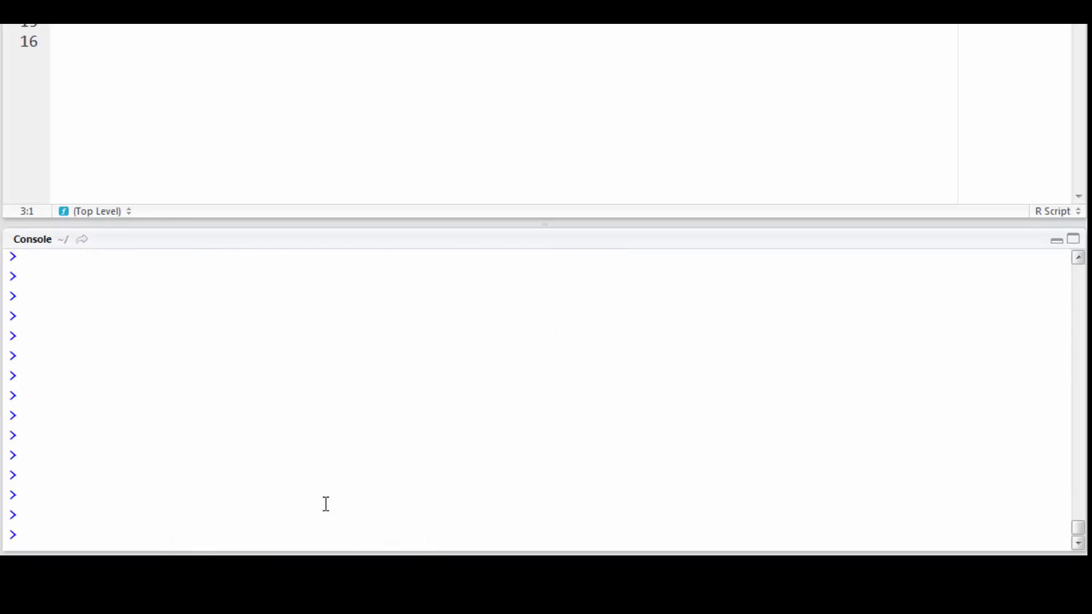
- Enter summary(lm(mpg ~ hp, data = mtcars))$coef at the console prompt
text(1)
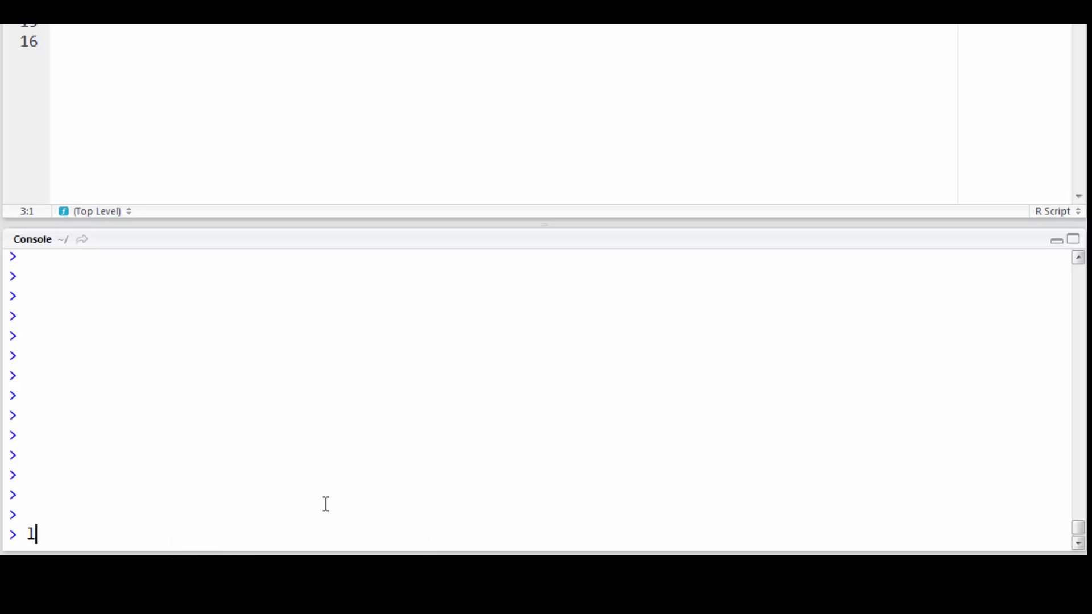
text(summary()
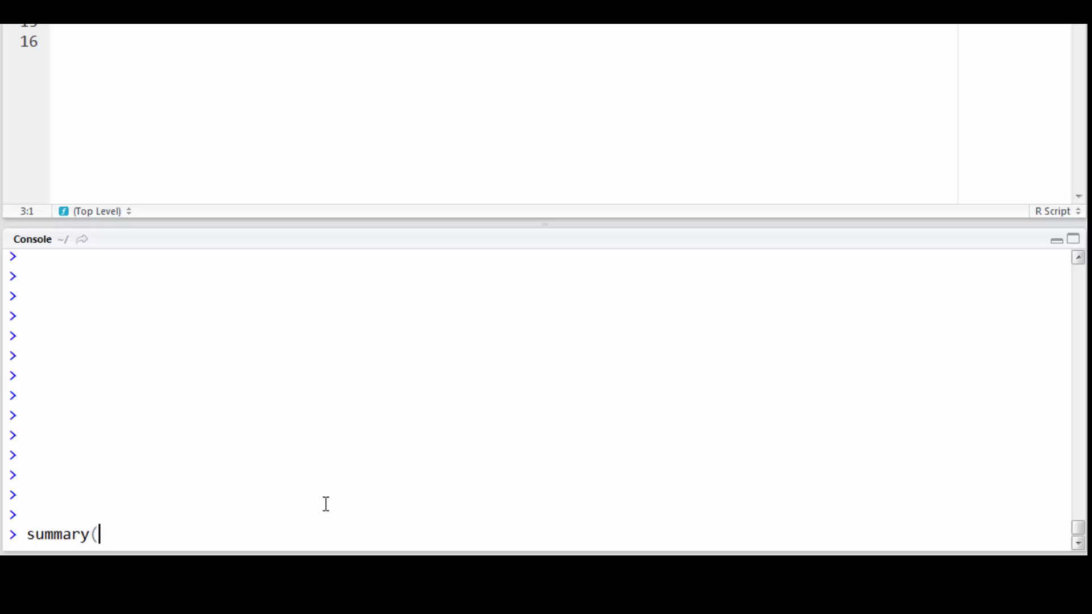
text(lm()
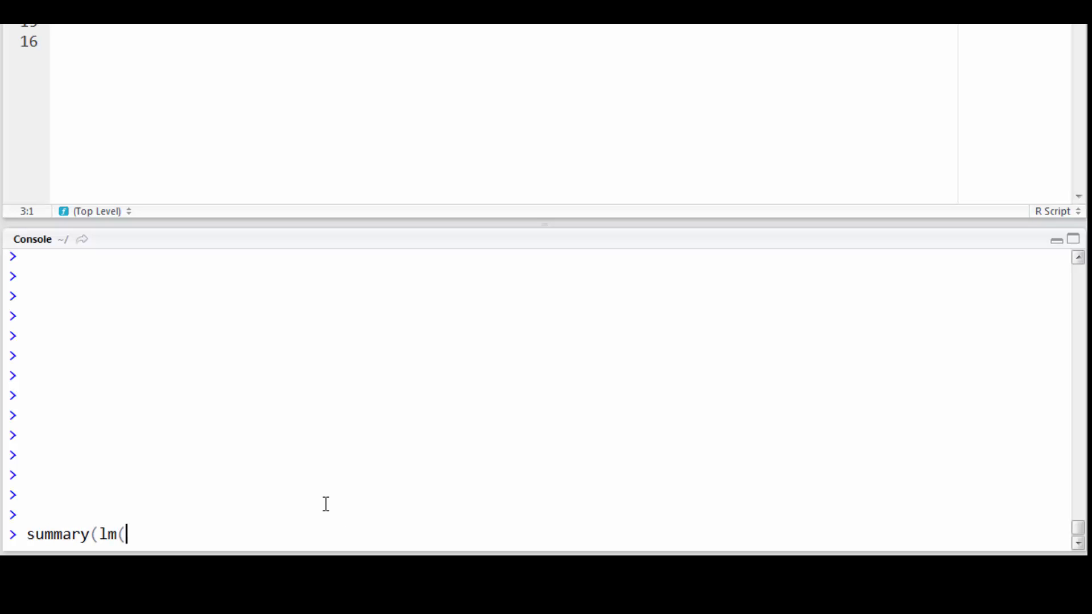
text(mpg)
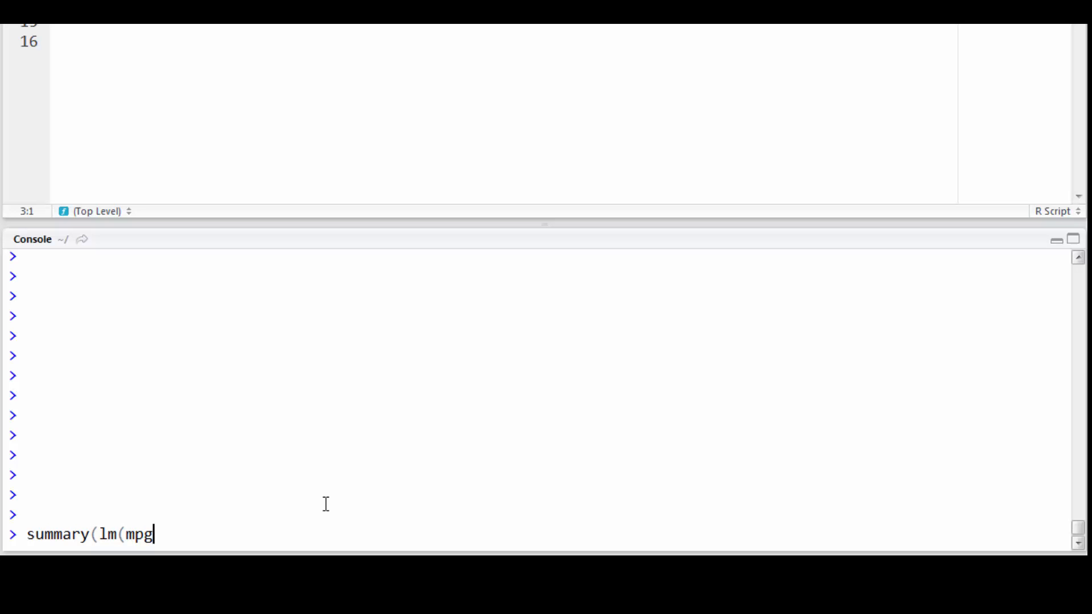
text(~ hp)
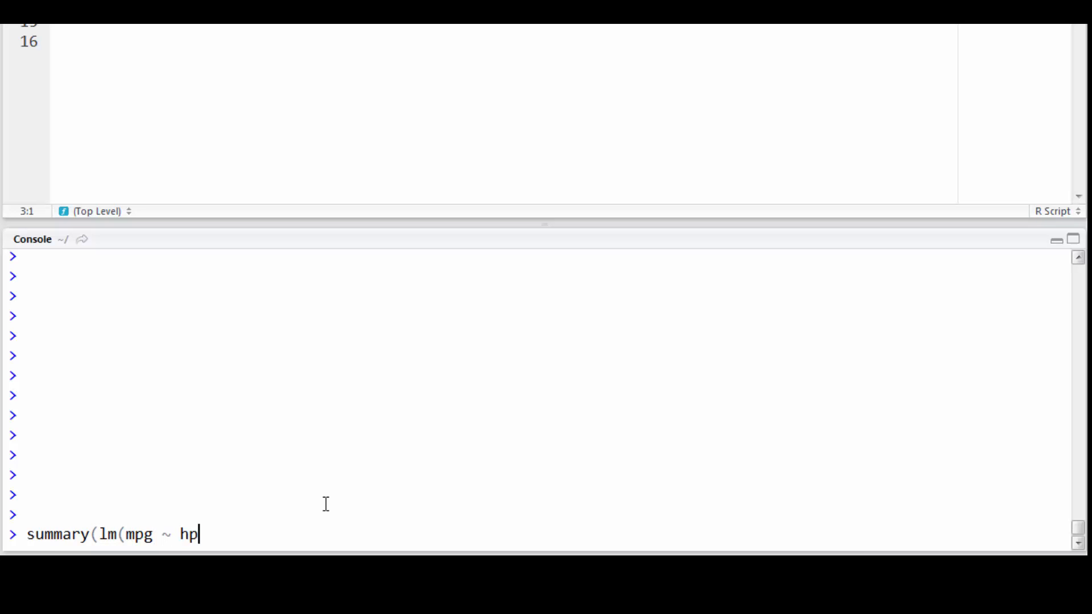
text(, data =)
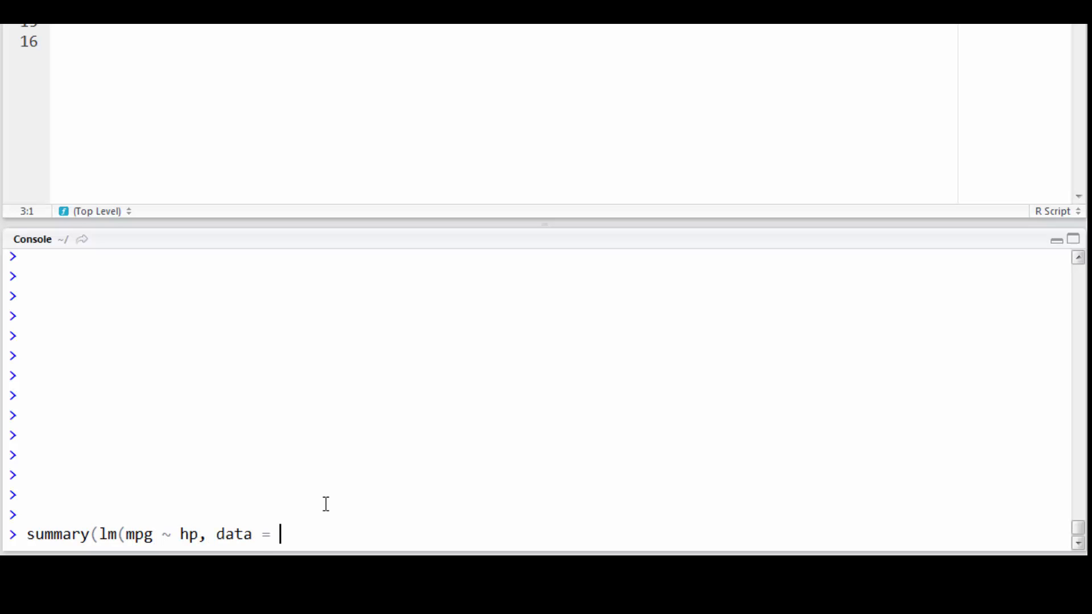
text(mtcars))
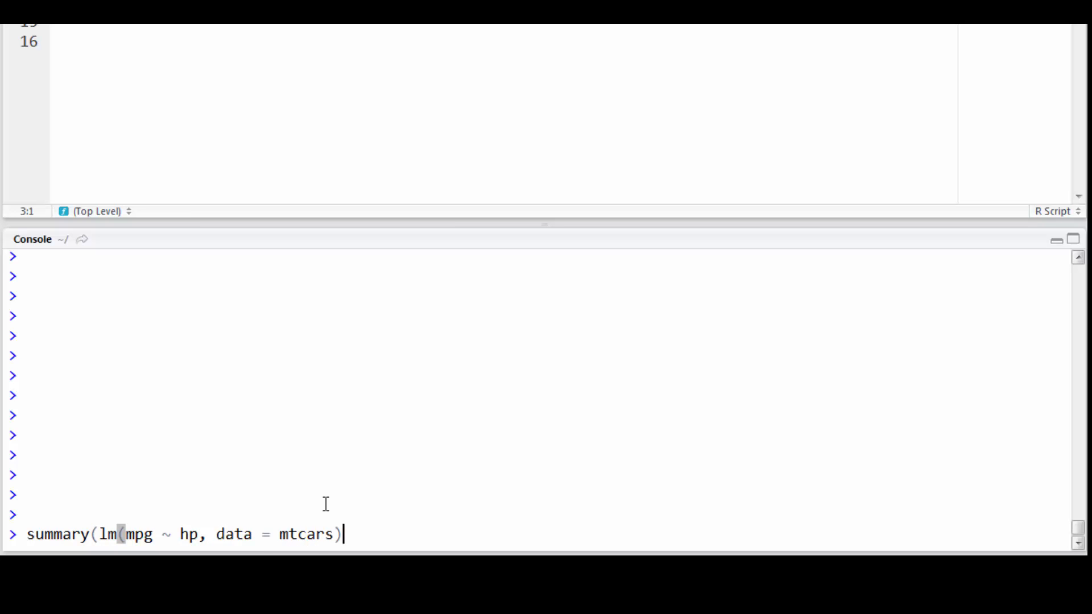
text($)
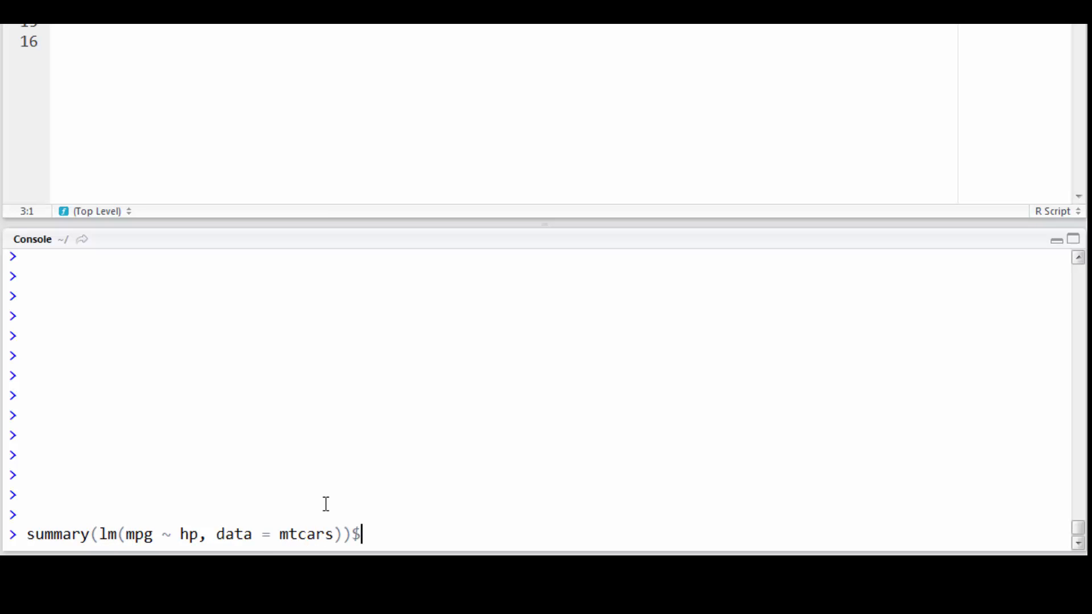
text(coef)
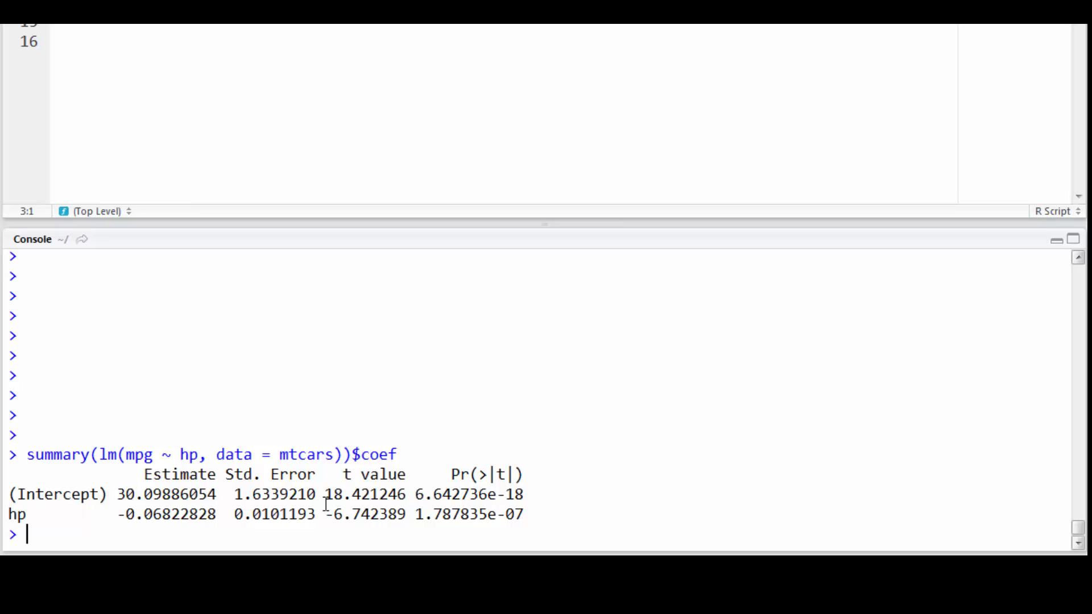
mouse_move(353, 367)
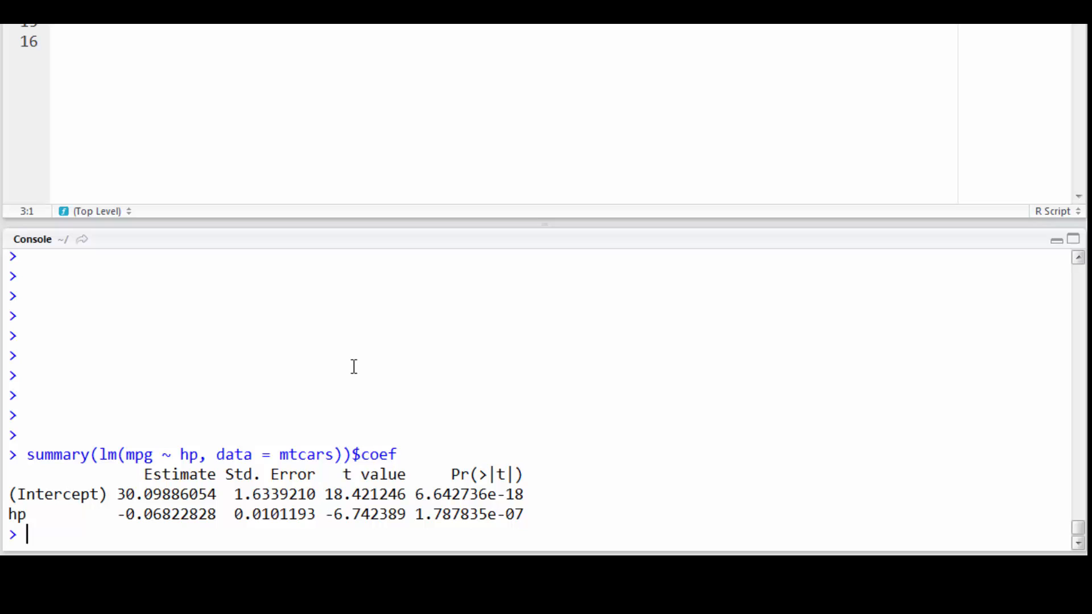
- Inspect the printed coefficients: intercept 30.09886054 and hp slope -0.06822828
double_click(419, 514)
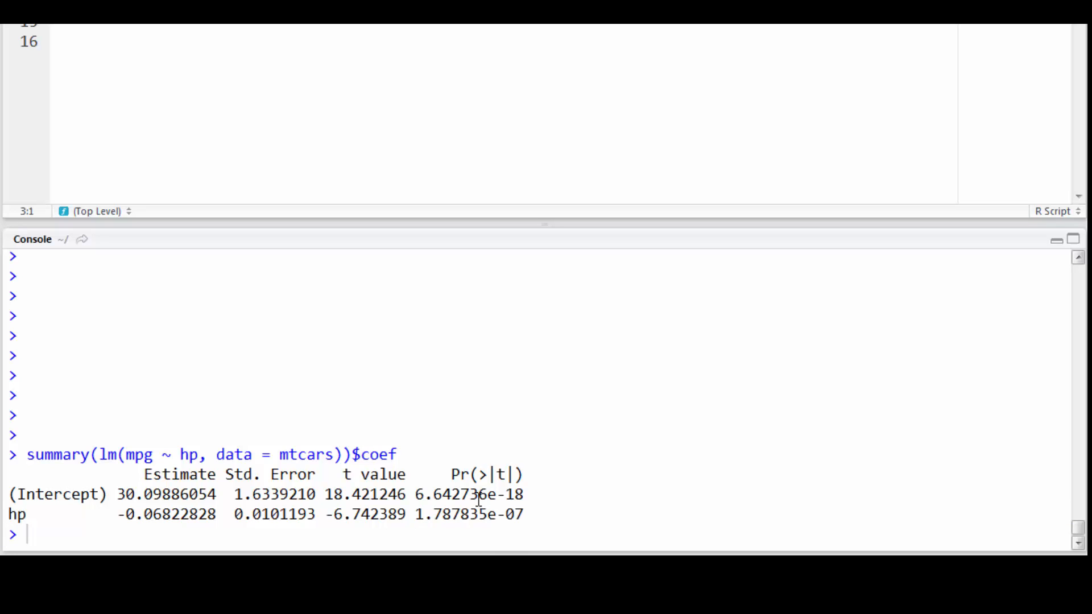
mouse_move(451, 501)
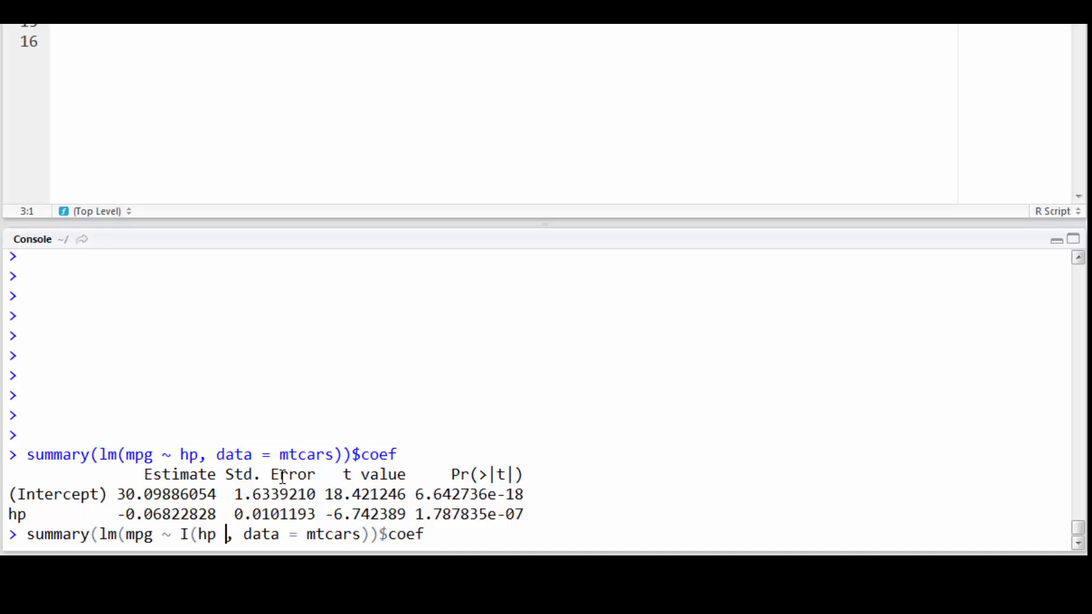
- Edit the recalled command so the formula uses I(hp - mean(hp)) instead of hp
text(- mean)
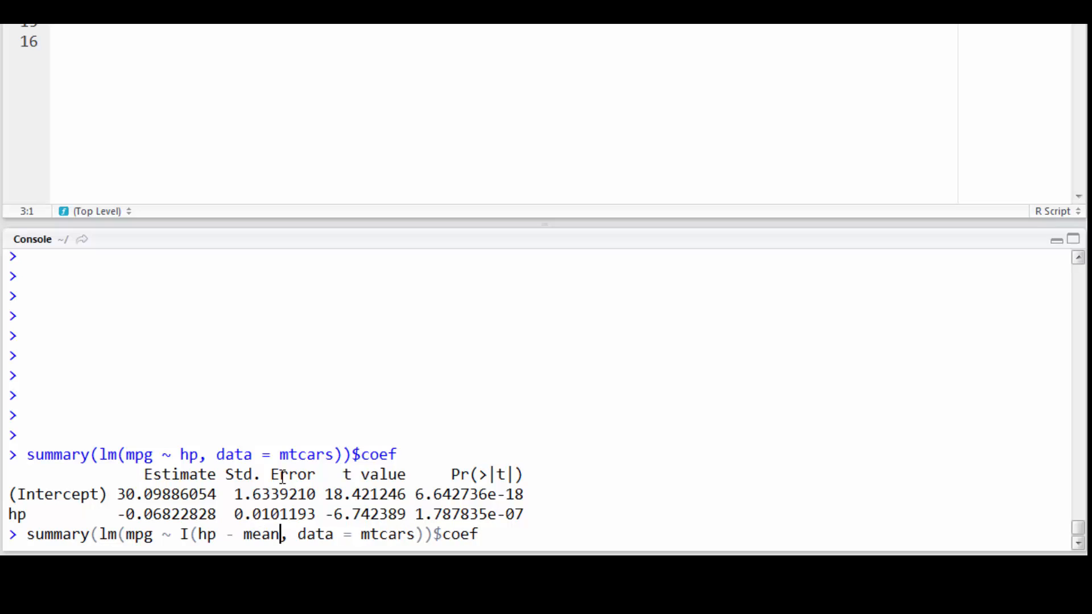
text((hp)))
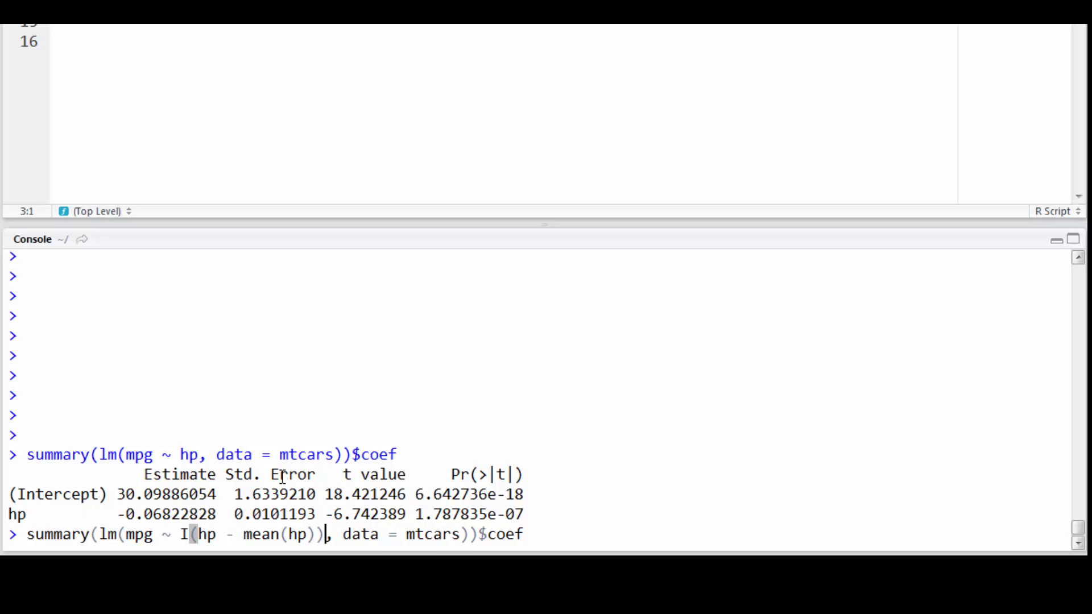